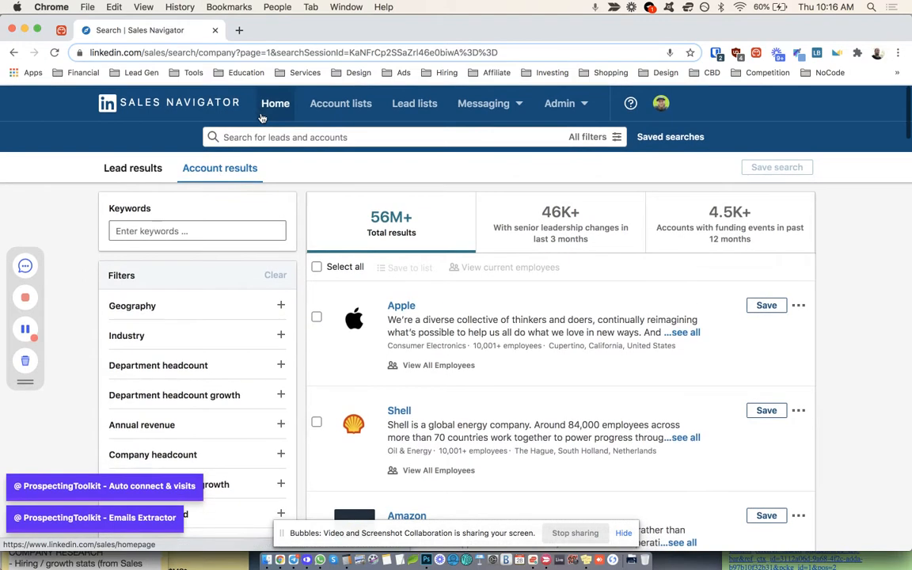
- Return to the Sales Navigator home page and bring up the full lead search filters
{"action": "left_click", "coordinate": [275, 103]}
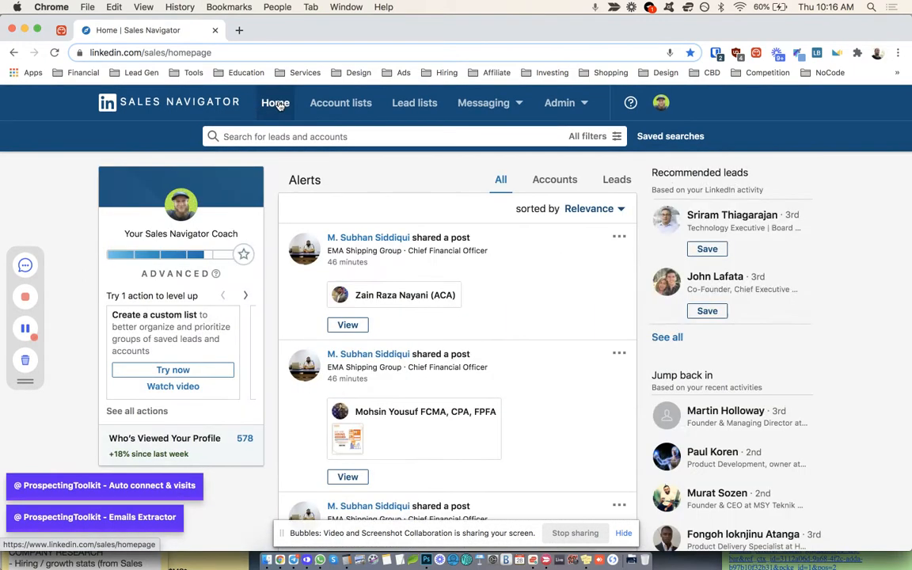
{"action": "left_click", "coordinate": [589, 136]}
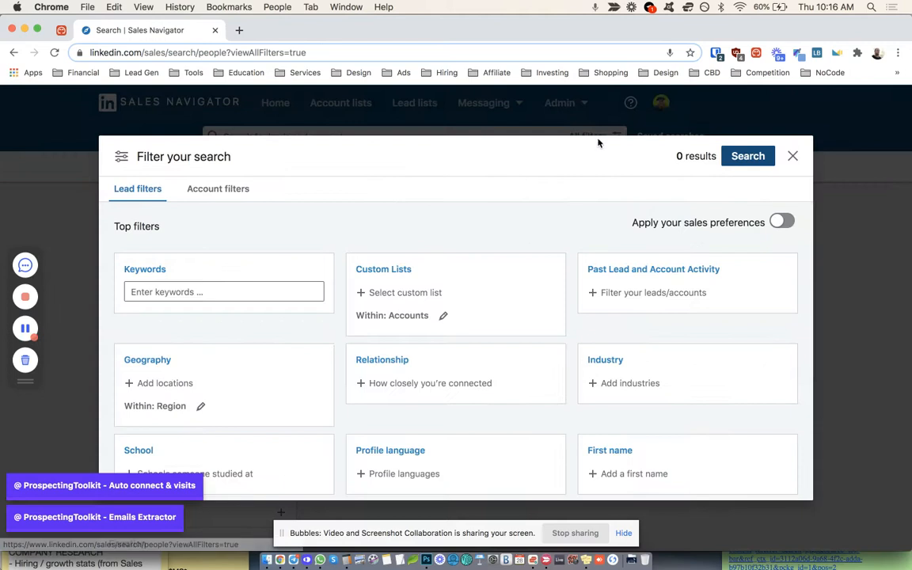
- Filter accounts to United States, Computer Software industry, with $1M–$10M annual revenue
{"action": "left_click", "coordinate": [218, 188]}
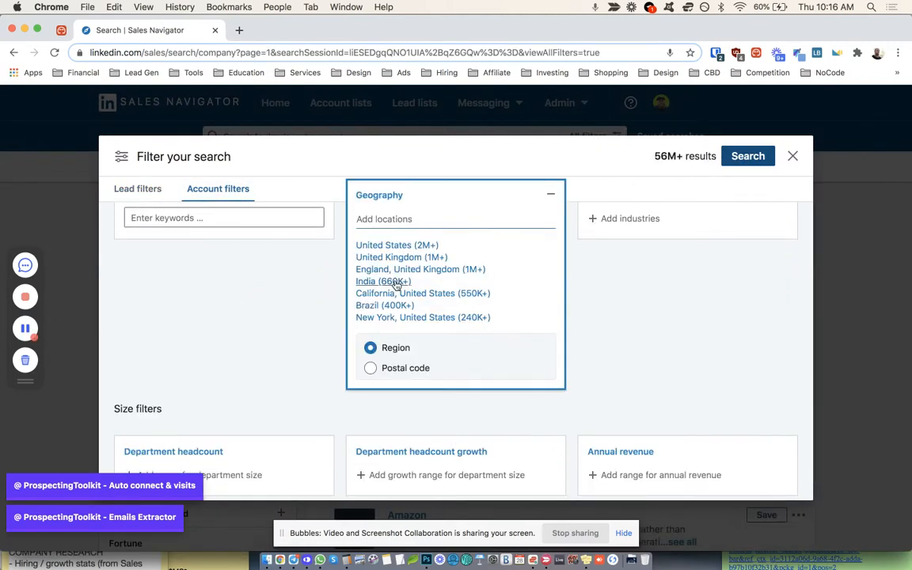
{"action": "left_click", "coordinate": [396, 244]}
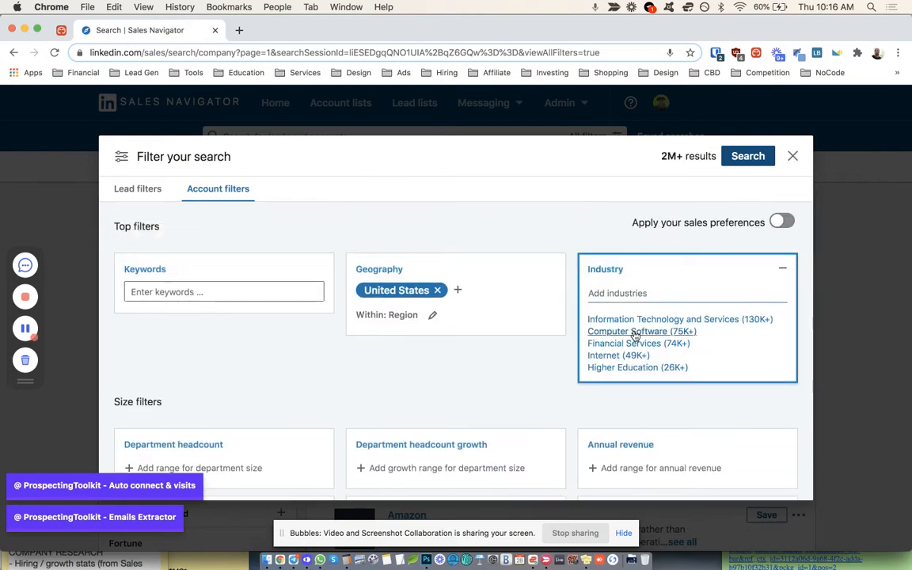
{"action": "left_click", "coordinate": [628, 331]}
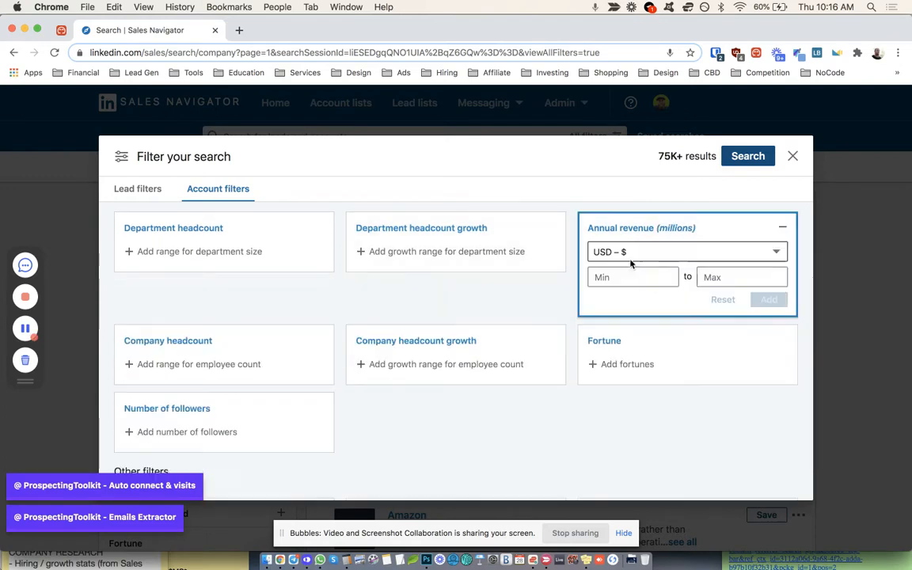
{"action": "scroll", "scroll_direction": "down", "scroll_amount": 3}
{"action": "type", "text": "10"}
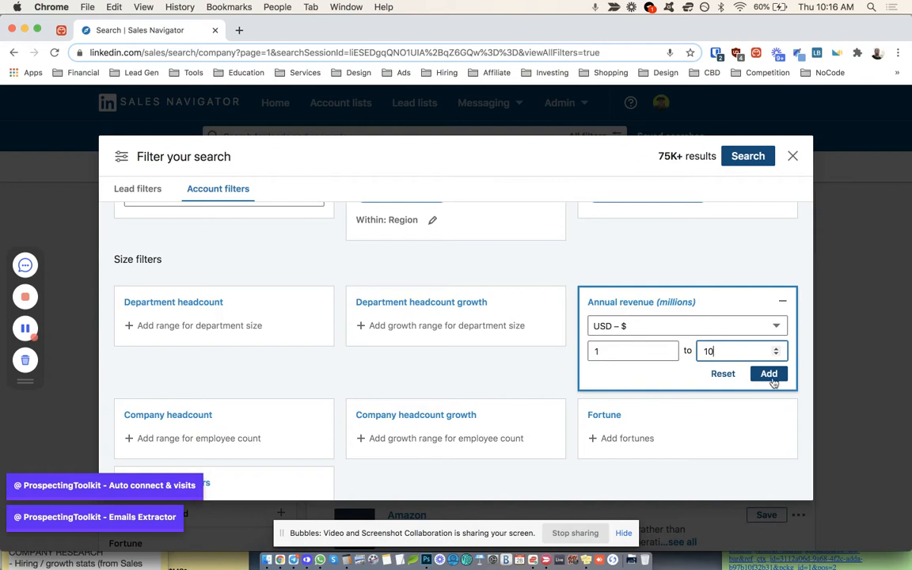
{"action": "left_click", "coordinate": [768, 373]}
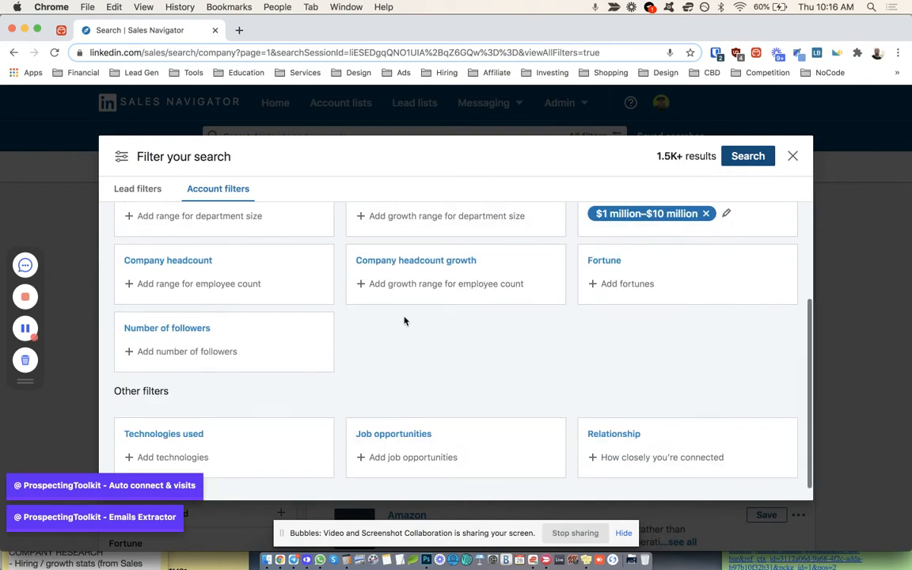
{"action": "scroll", "scroll_direction": "down", "scroll_amount": 3}
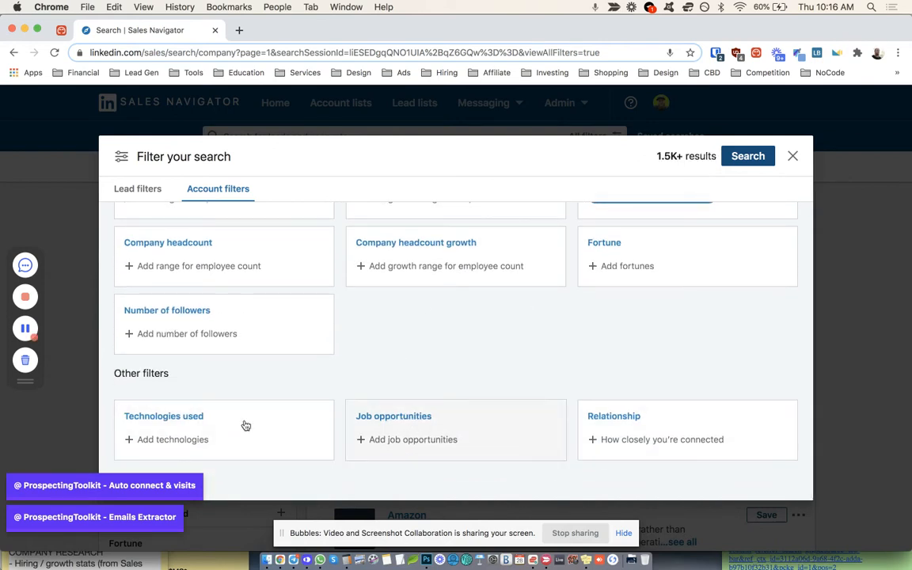
{"action": "mouse_move", "coordinate": [463, 418]}
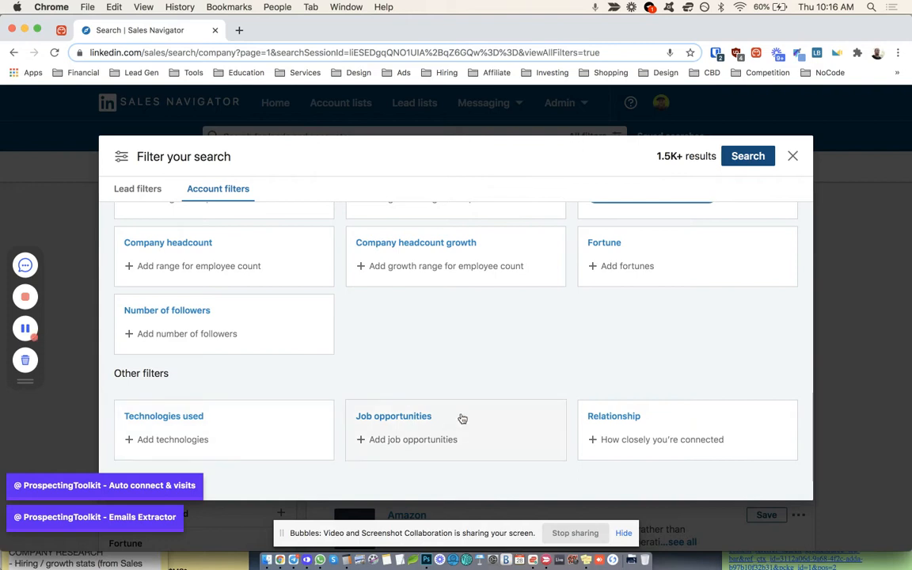
- Add Hubspot, Salesforce and Pipedrive to the technologies-used filter
{"action": "left_click", "coordinate": [165, 415]}
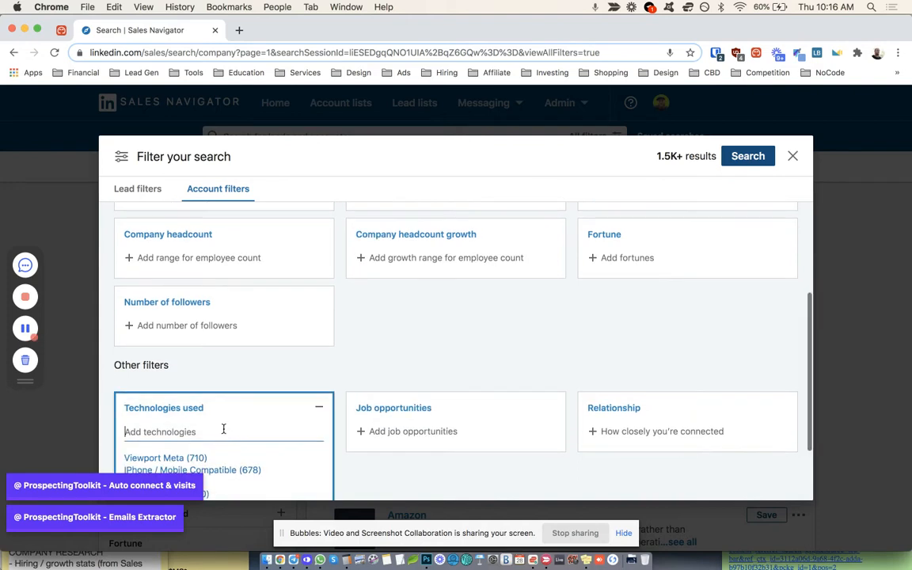
{"action": "type", "text": "hub"}
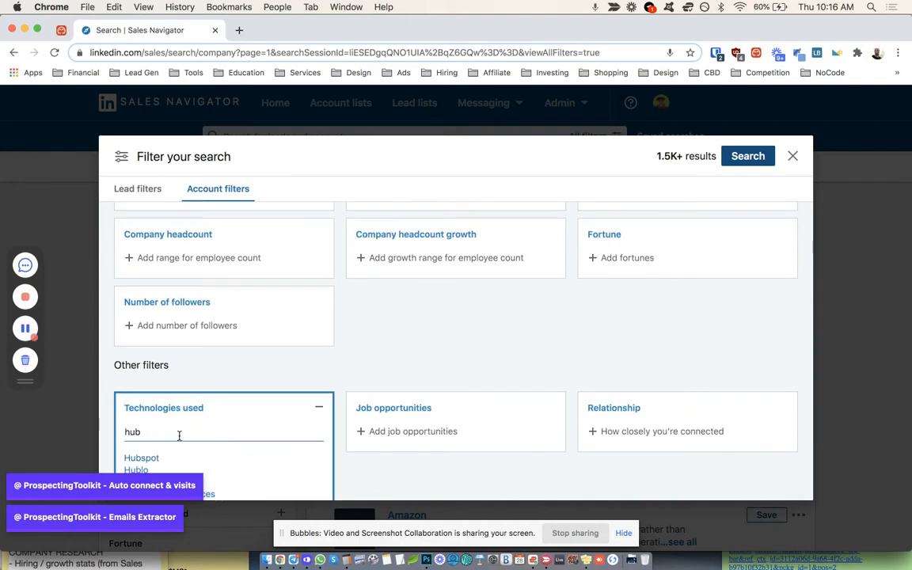
{"action": "left_click", "coordinate": [141, 458]}
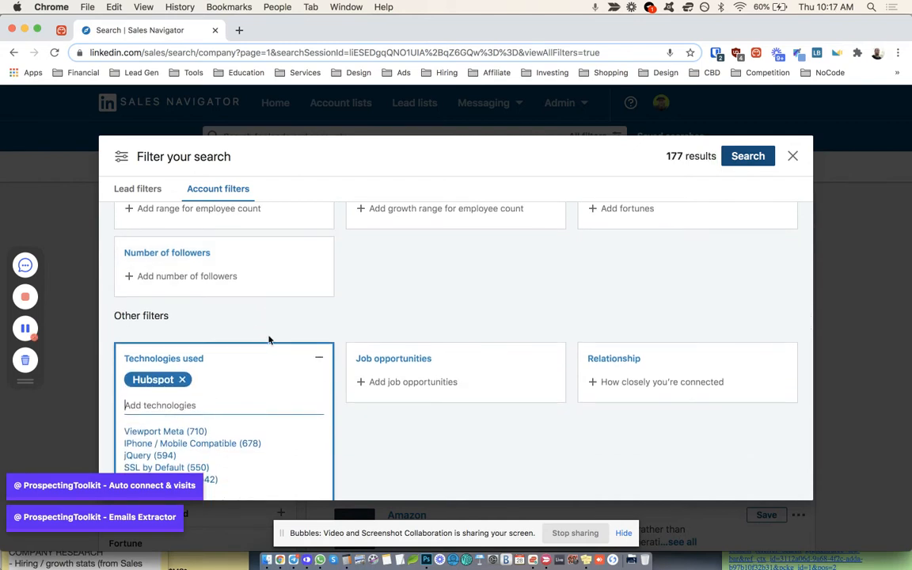
{"action": "type", "text": "salesforce"}
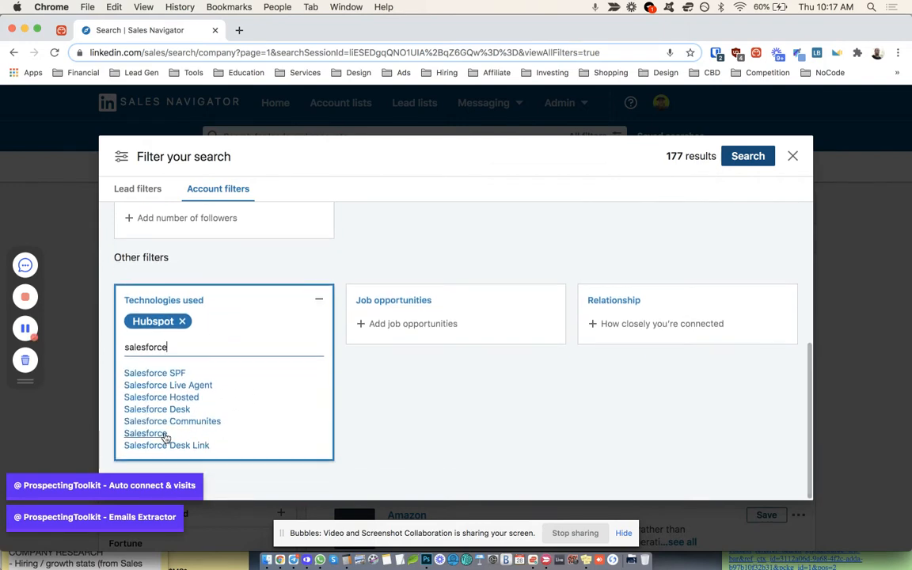
{"action": "left_click", "coordinate": [146, 434]}
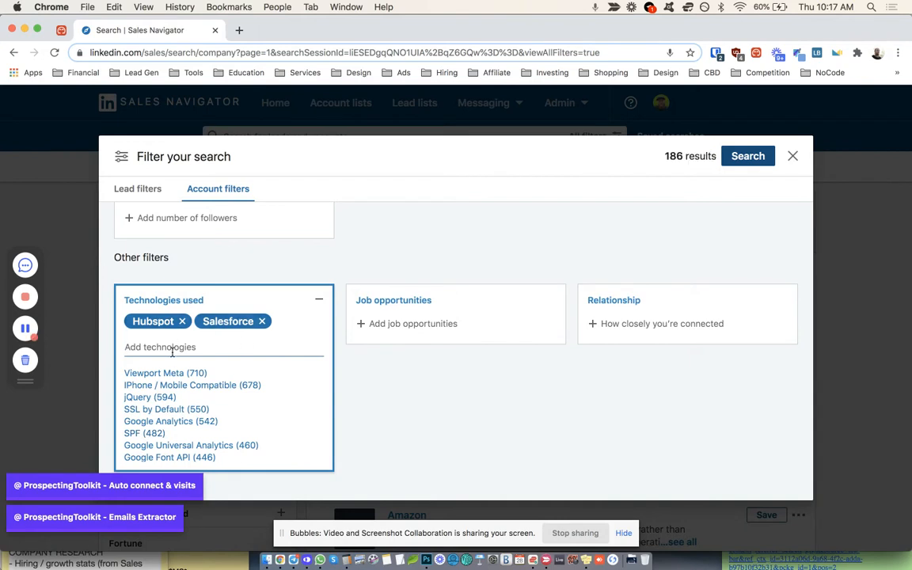
{"action": "type", "text": "pipe"}
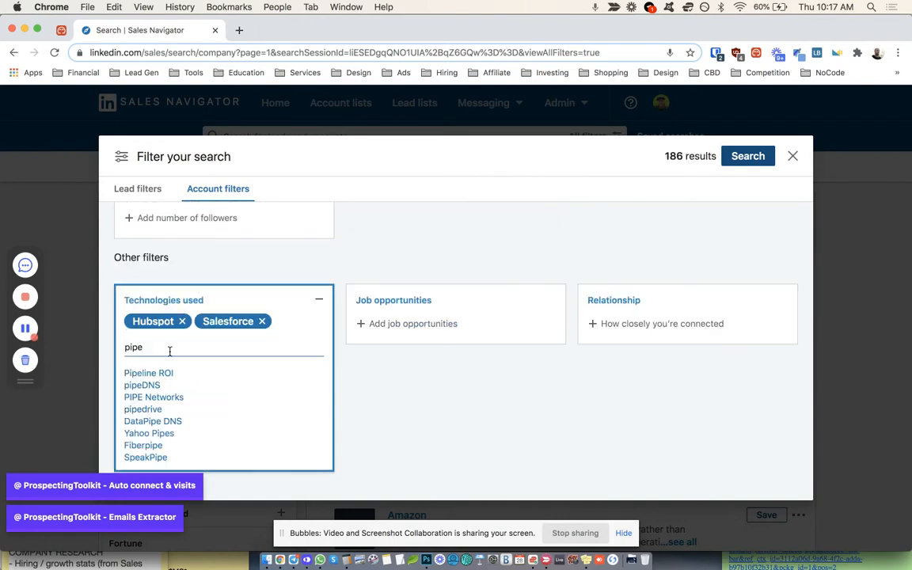
{"action": "type", "text": "drive"}
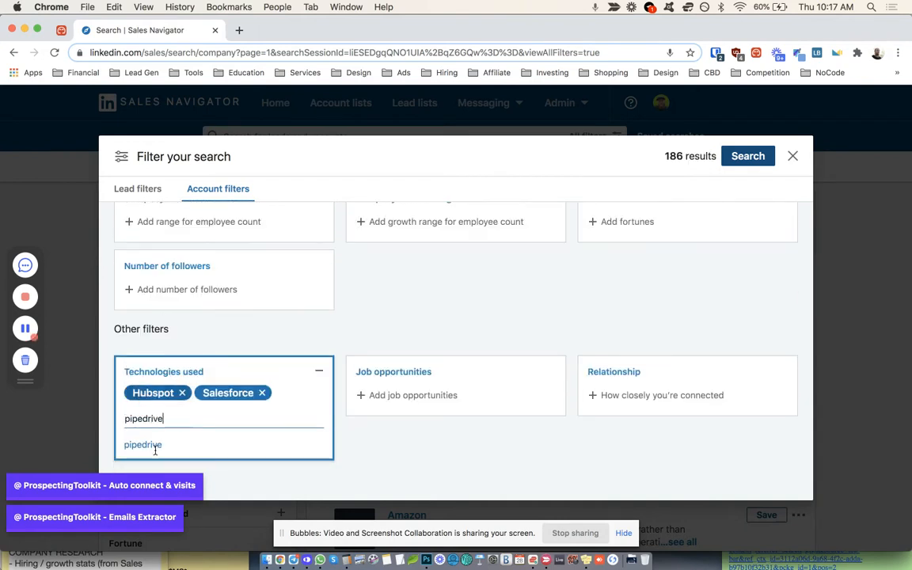
{"action": "left_click", "coordinate": [142, 444]}
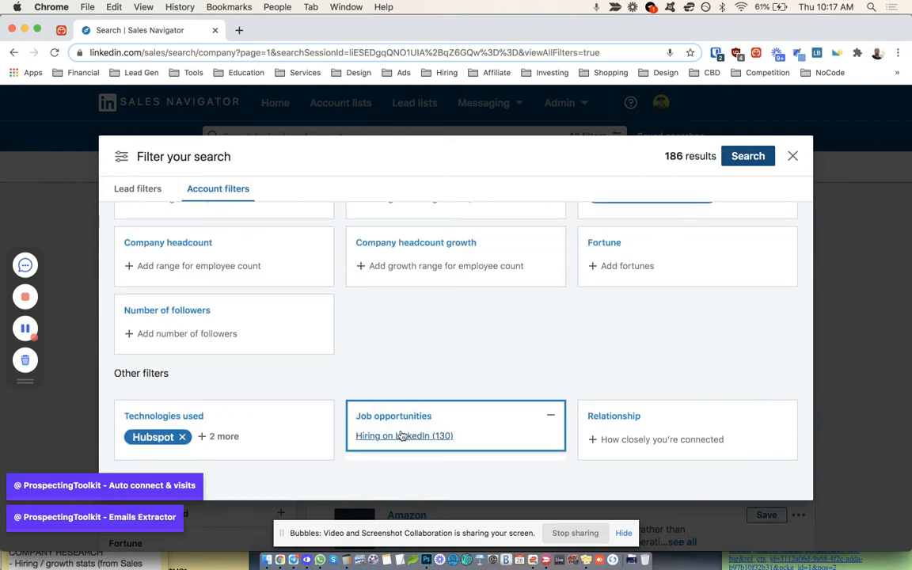
- Add the Hiring on LinkedIn job opportunities filter
{"action": "left_click", "coordinate": [404, 436]}
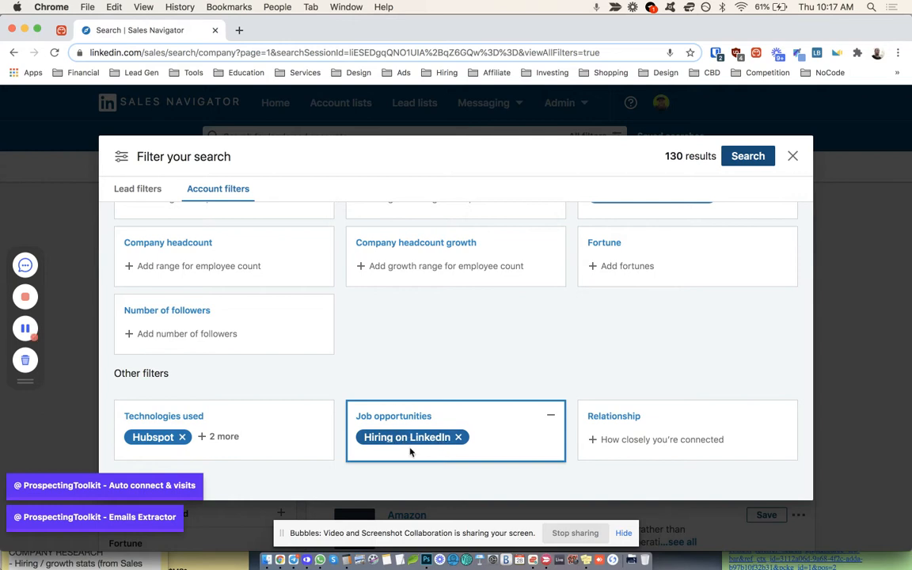
{"action": "mouse_move", "coordinate": [494, 413]}
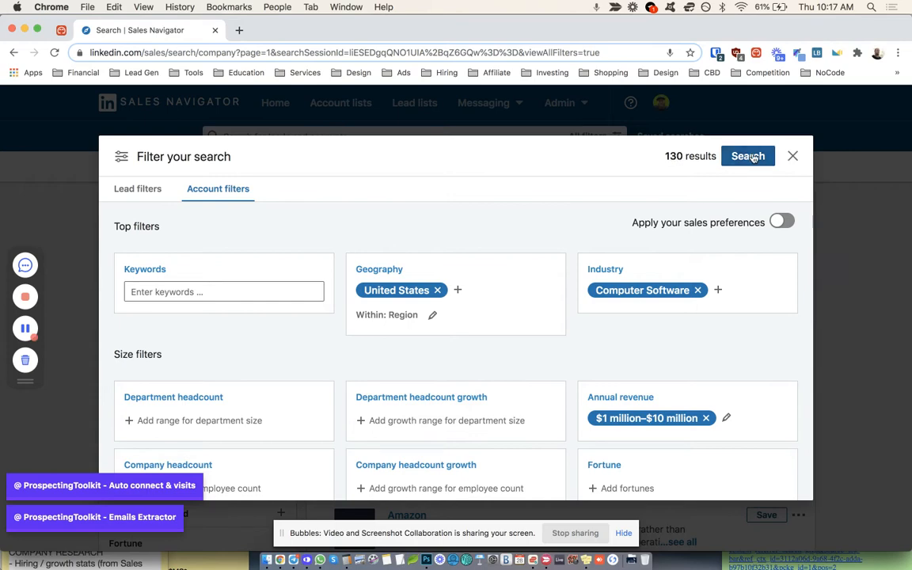
- Run the account search and keep only the 49 companies with senior leadership changes in the last 3 months
{"action": "left_click", "coordinate": [748, 157]}
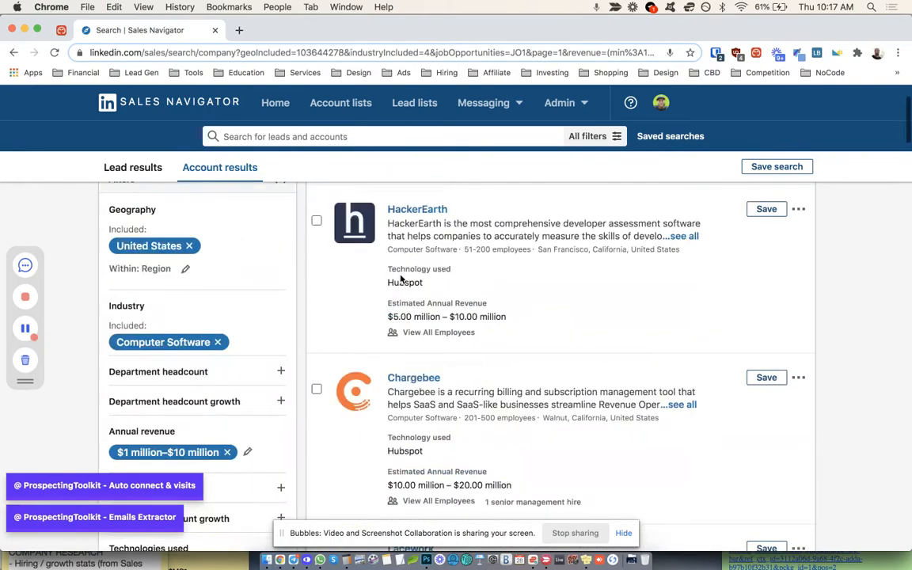
{"action": "scroll", "scroll_direction": "down", "scroll_amount": 3}
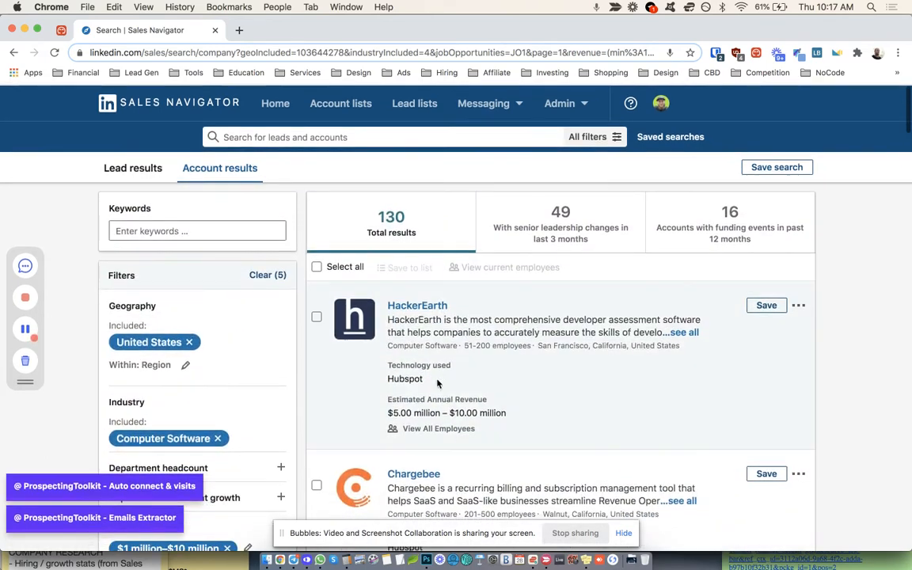
{"action": "scroll", "scroll_direction": "down", "scroll_amount": 3}
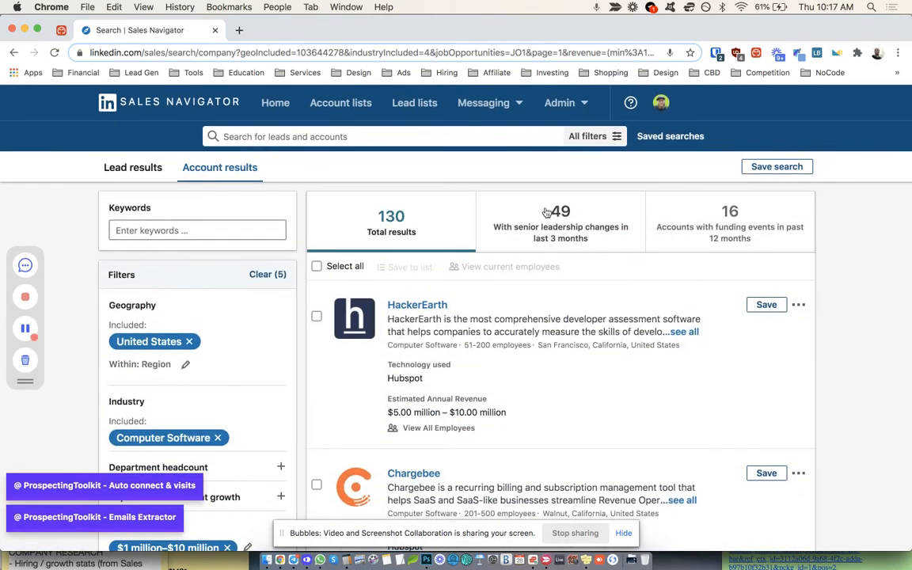
{"action": "mouse_move", "coordinate": [576, 228]}
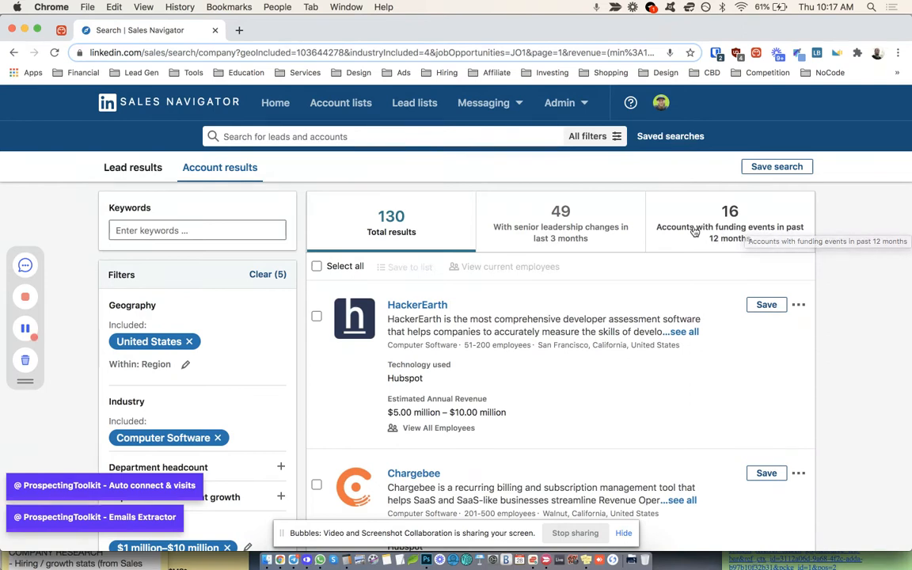
{"action": "mouse_move", "coordinate": [584, 218]}
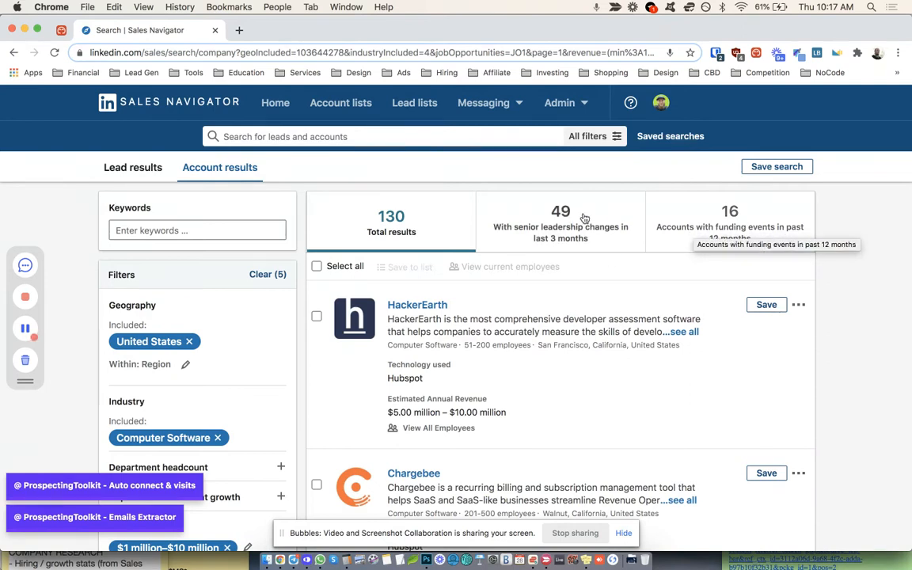
{"action": "left_click", "coordinate": [729, 225]}
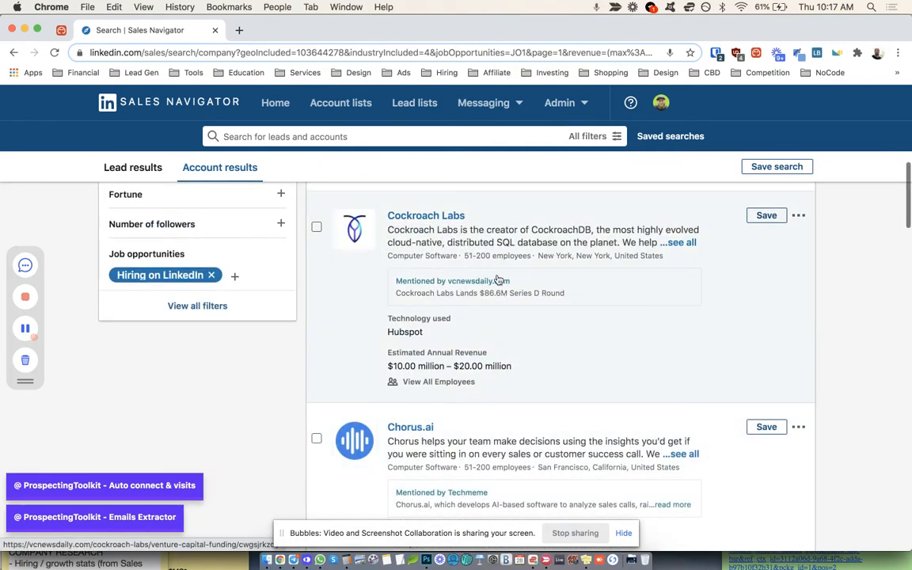
{"action": "scroll", "scroll_direction": "down", "scroll_amount": 3}
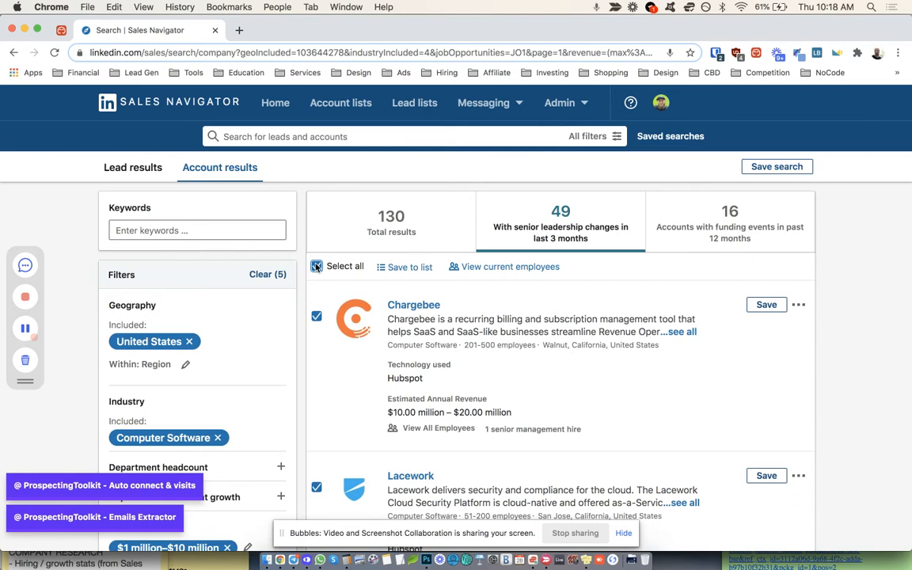
- List current employees of the selected companies and narrow leads to a senior seniority level
{"action": "left_click", "coordinate": [510, 266]}
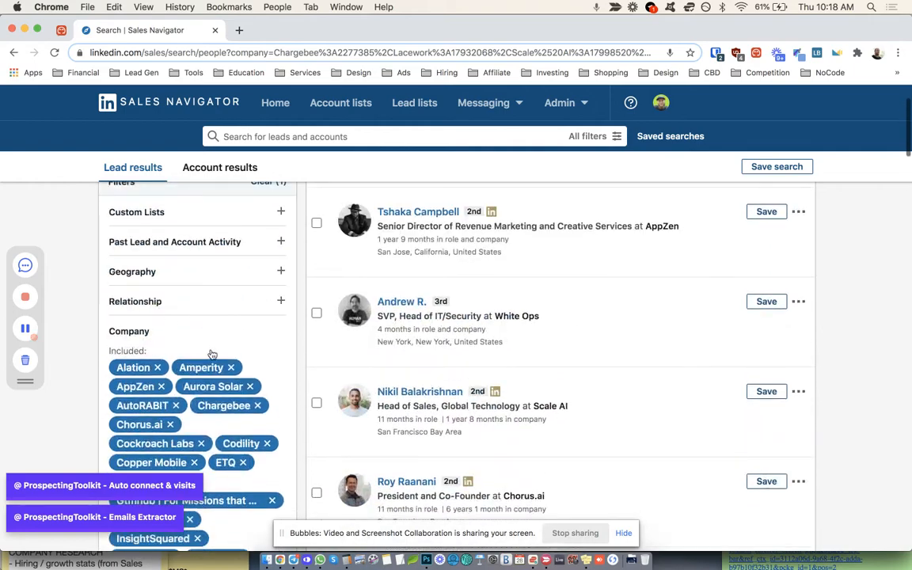
{"action": "scroll", "scroll_direction": "down", "scroll_amount": 3}
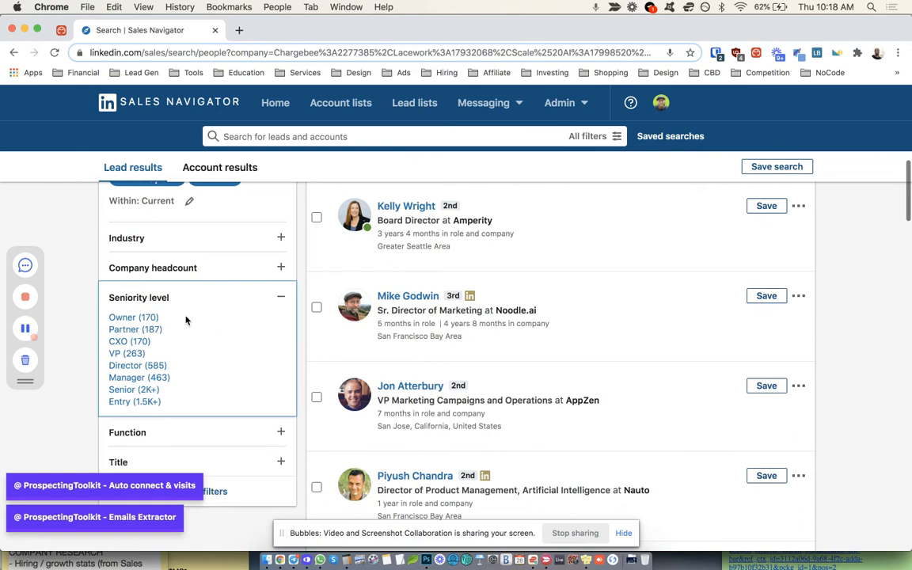
{"action": "left_click", "coordinate": [133, 317]}
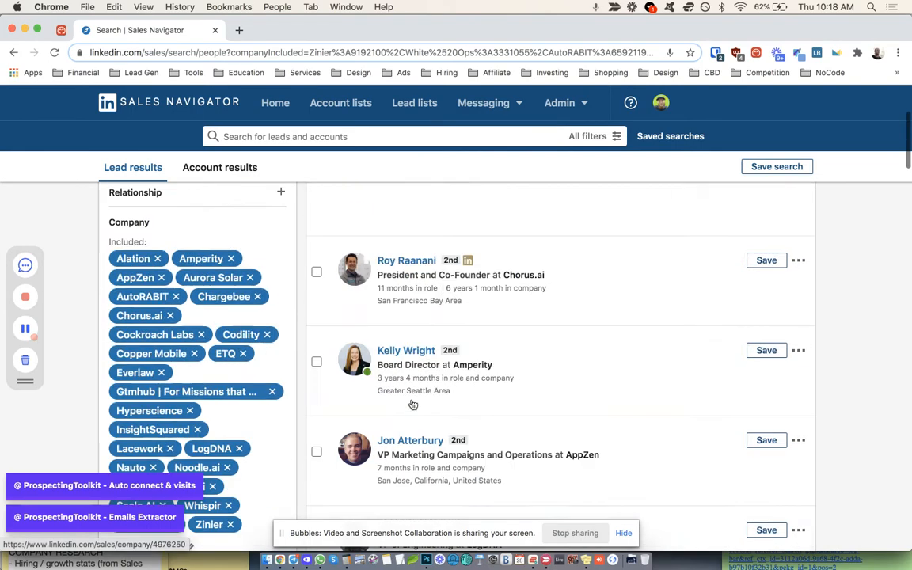
{"action": "scroll", "scroll_direction": "down", "scroll_amount": 3}
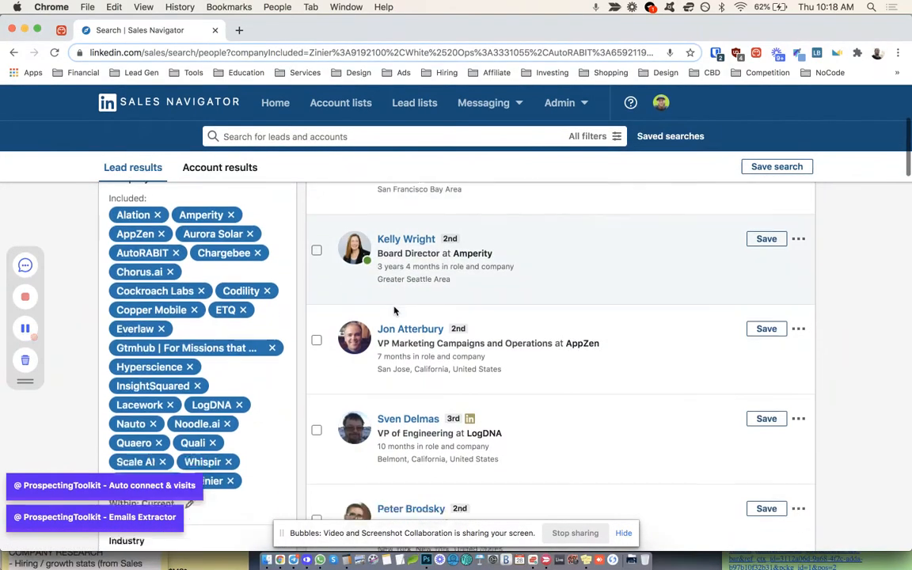
{"action": "scroll", "scroll_direction": "down", "scroll_amount": 3}
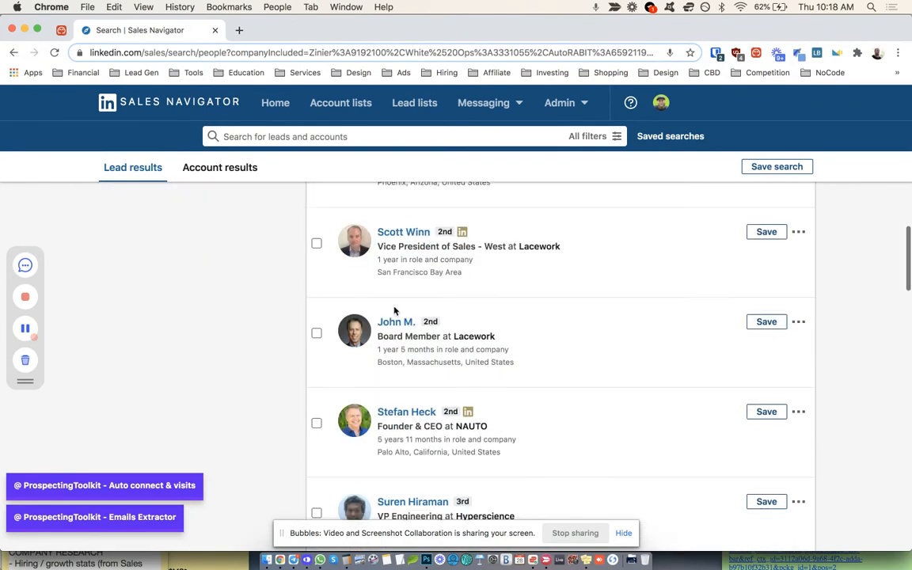
{"action": "scroll", "scroll_direction": "down", "scroll_amount": 3}
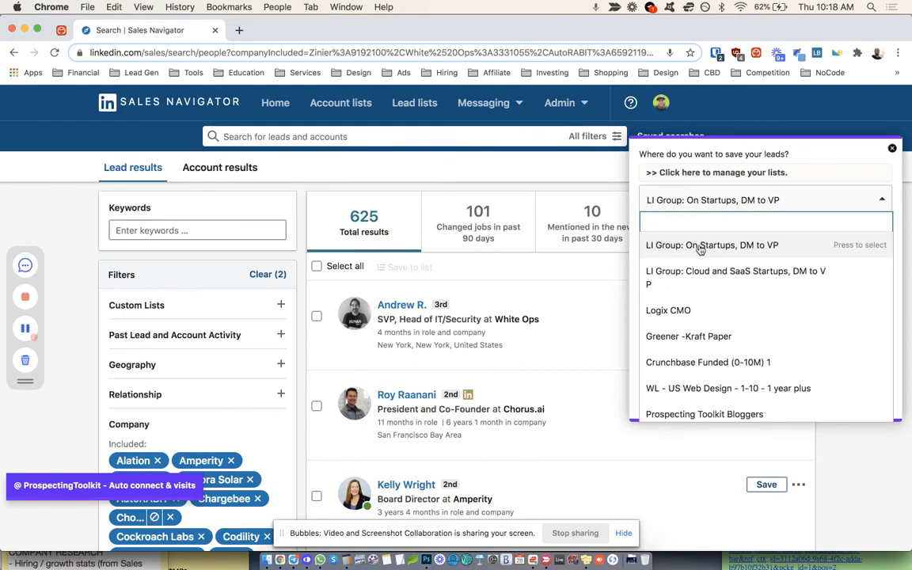
- Choose 'LI Group: On Startups, DM to VP' as the lead list for extracted emails
{"action": "left_click", "coordinate": [712, 244]}
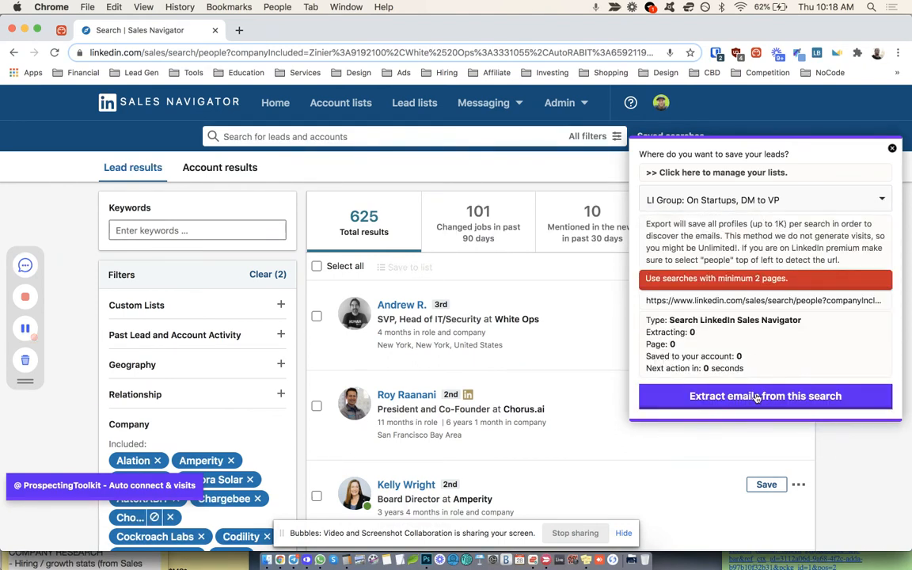